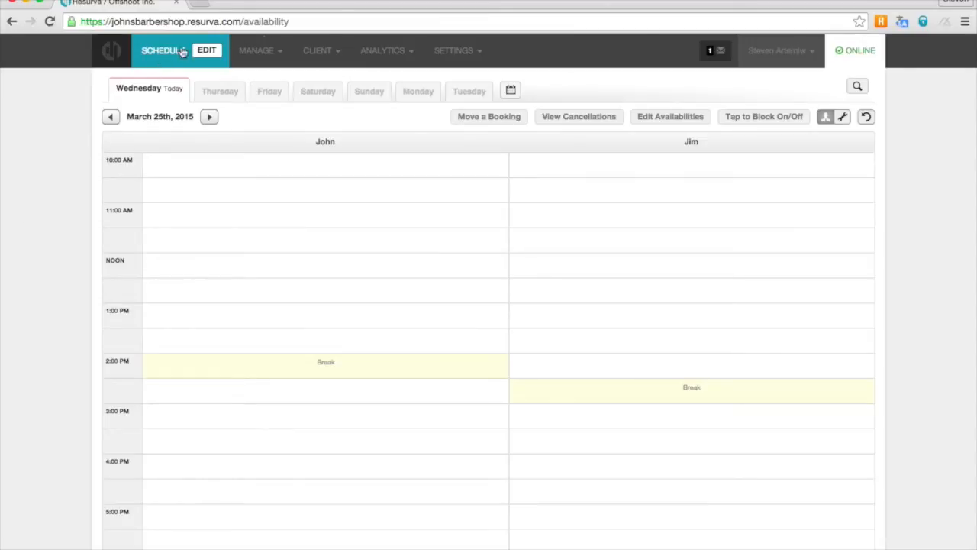
Step: Dismiss the trial reminder and review the account and online booking status options
{"action": "left_click", "coordinate": [709, 51]}
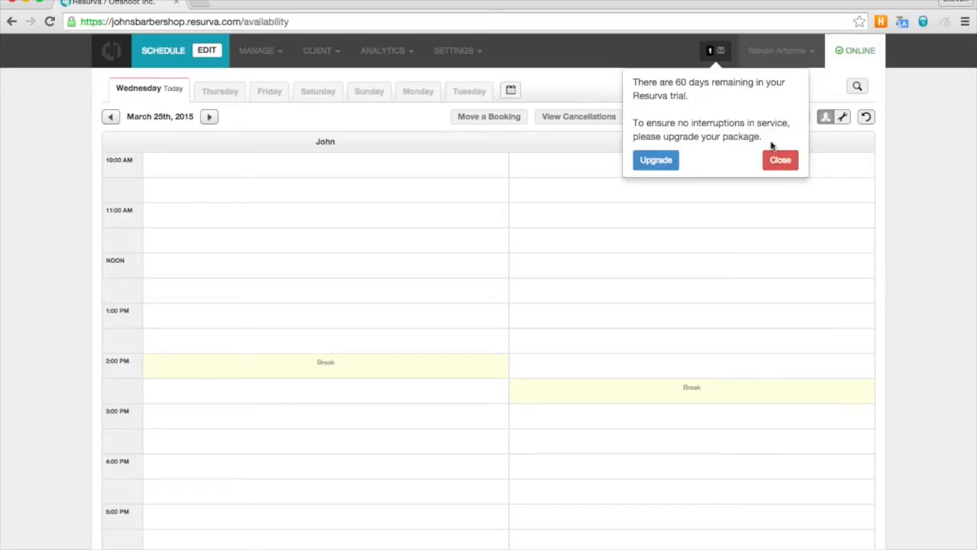
{"action": "left_click", "coordinate": [779, 160]}
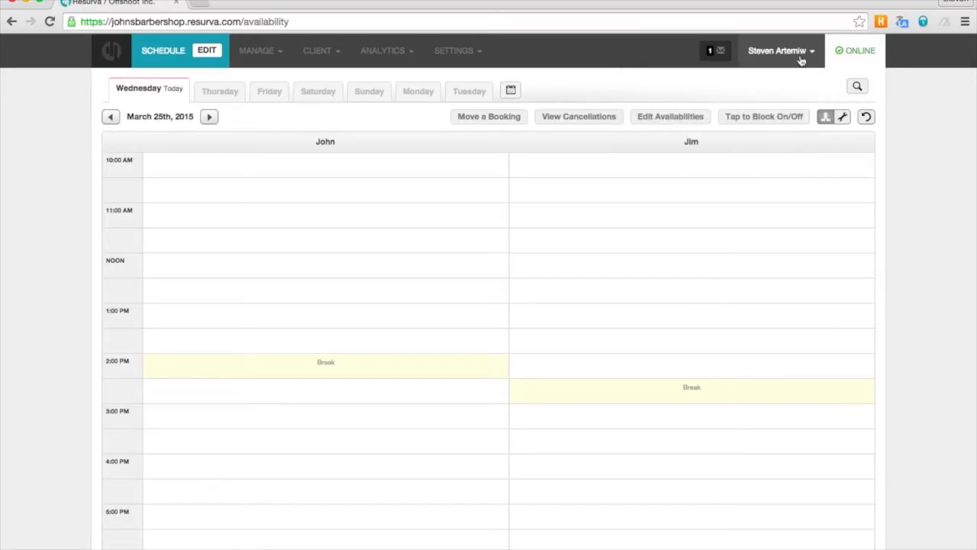
{"action": "left_click", "coordinate": [777, 50]}
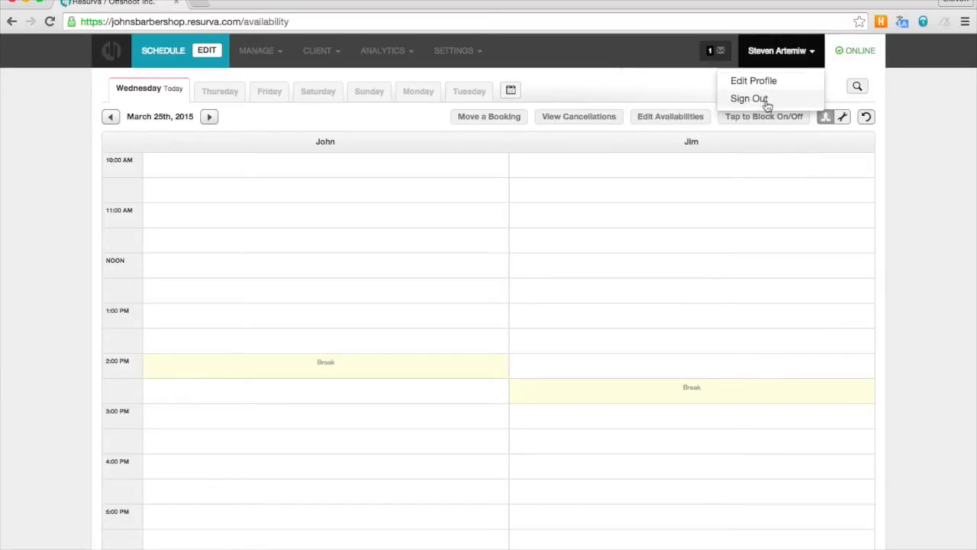
{"action": "left_click", "coordinate": [856, 51]}
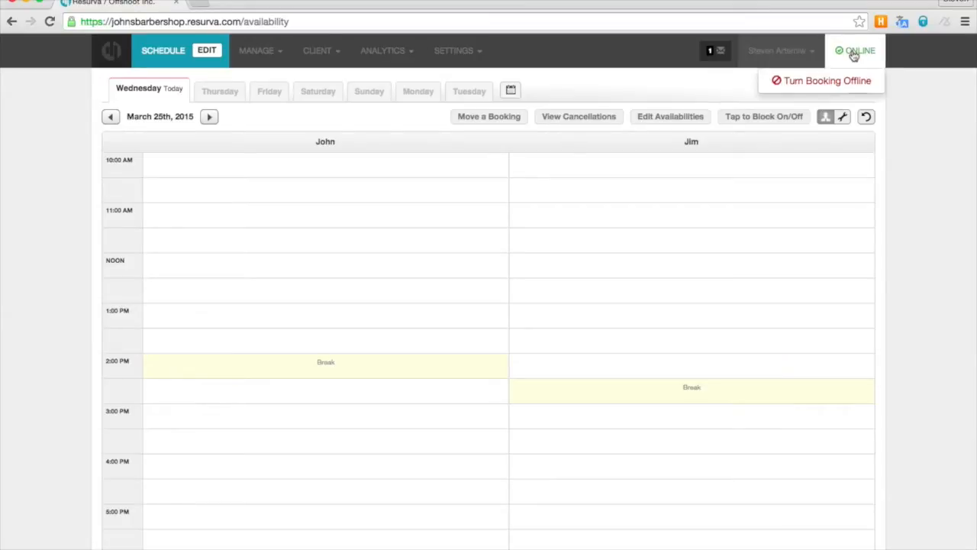
{"action": "mouse_move", "coordinate": [843, 85]}
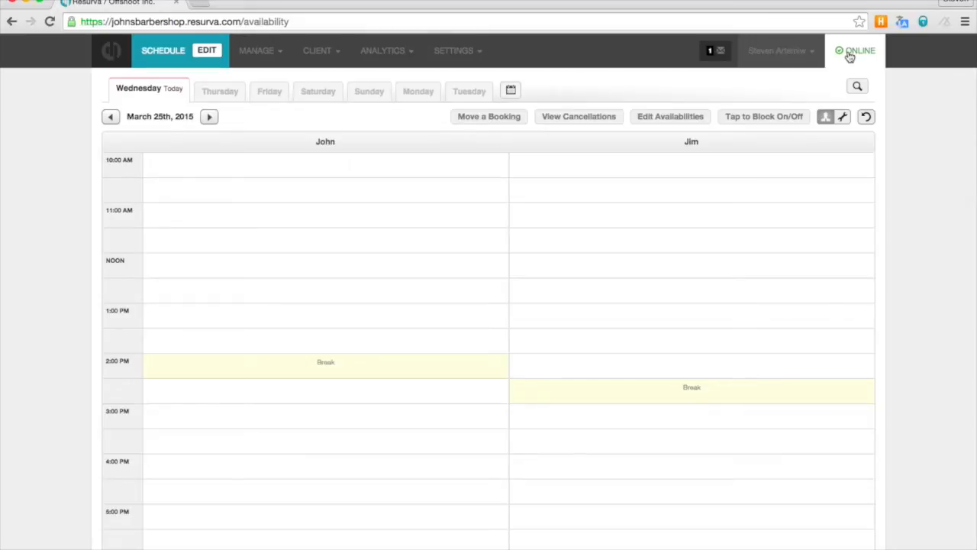
{"action": "mouse_move", "coordinate": [187, 90]}
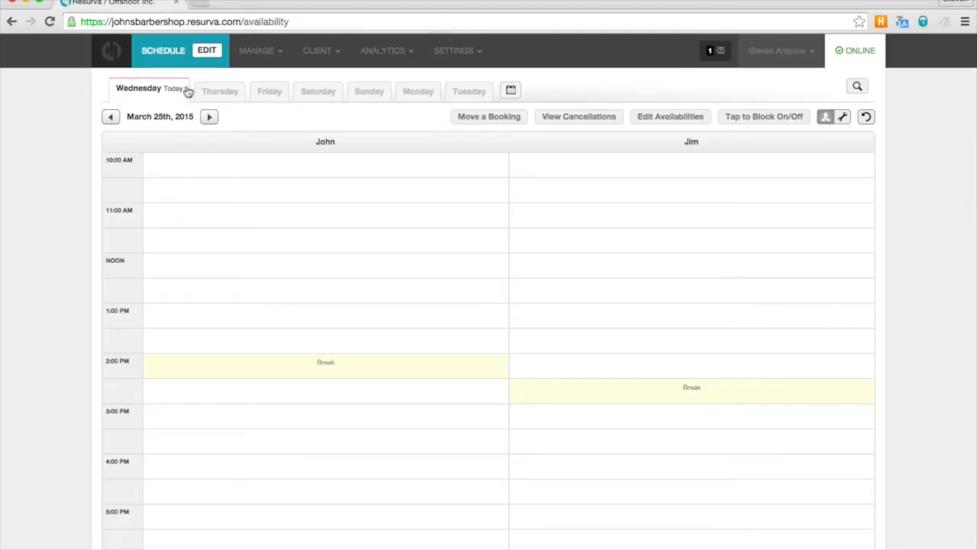
Step: Browse Thursday's schedule, return to today, then pick a Cut on March 25 at 5:00 PM
{"action": "left_click", "coordinate": [220, 91]}
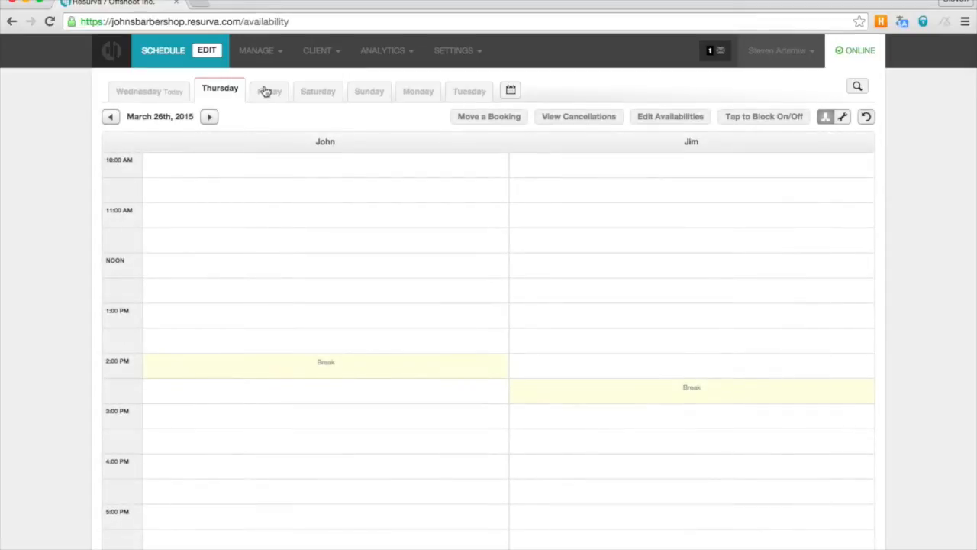
{"action": "left_click", "coordinate": [145, 91]}
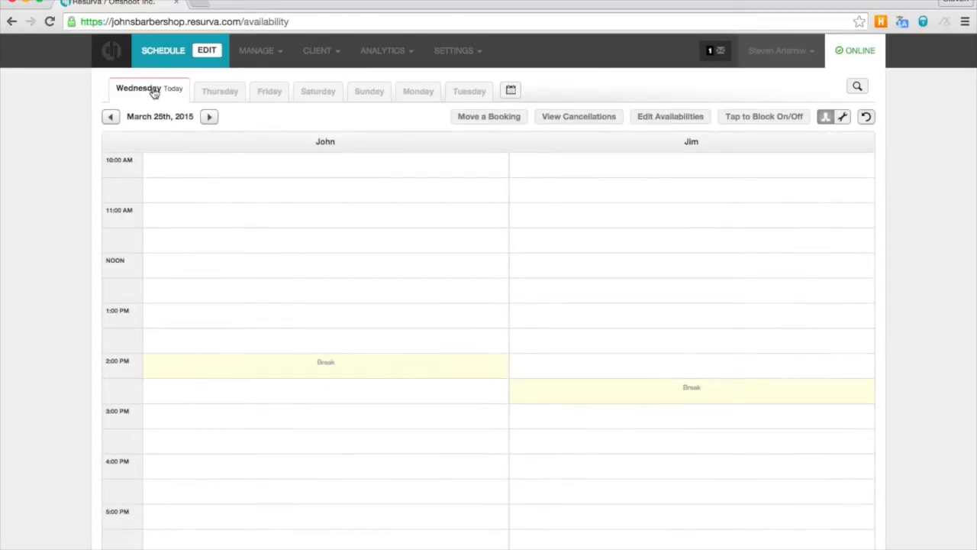
{"action": "left_click", "coordinate": [509, 89]}
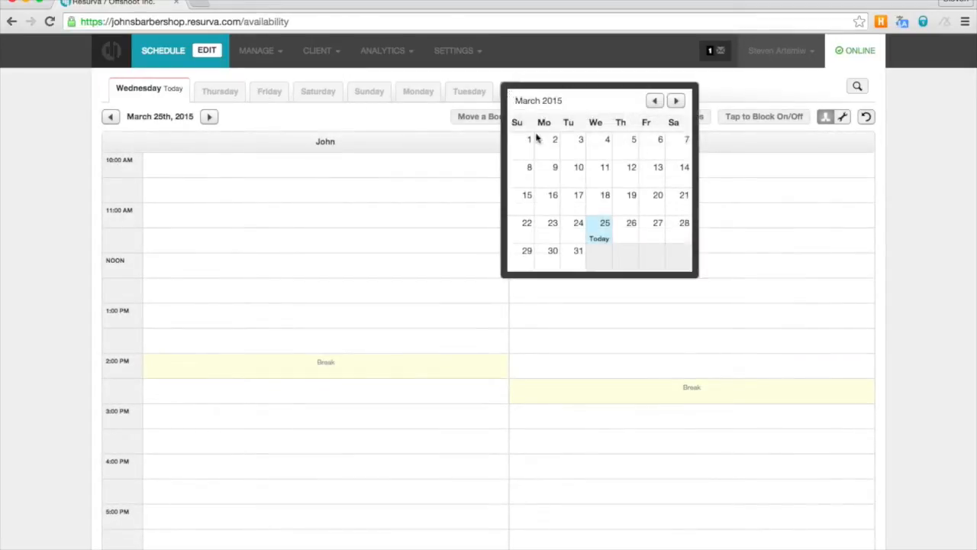
{"action": "mouse_move", "coordinate": [623, 233]}
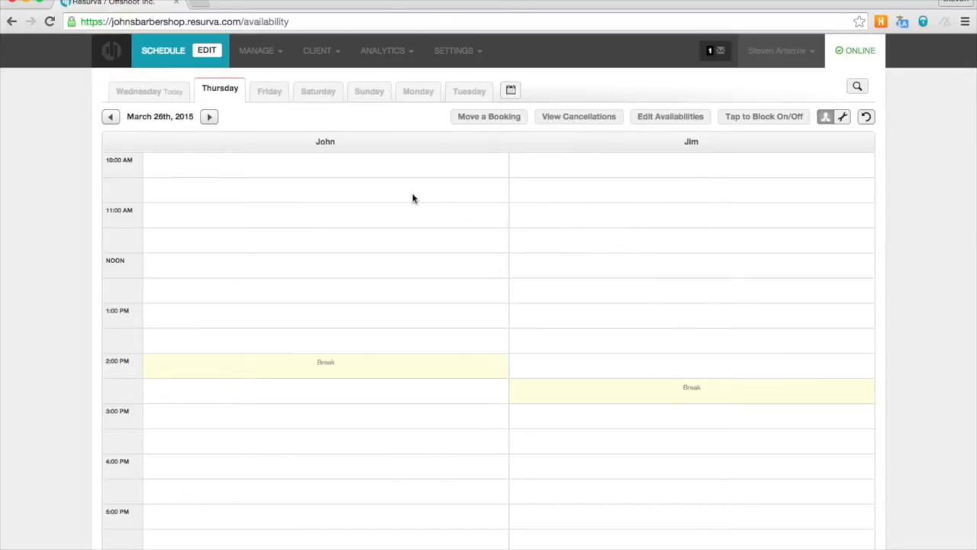
{"action": "left_click", "coordinate": [149, 90]}
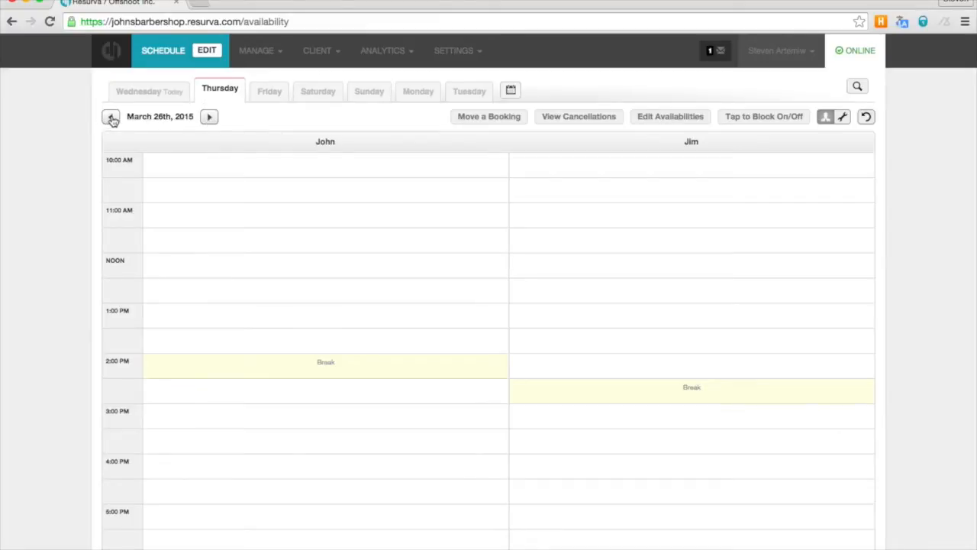
{"action": "left_click", "coordinate": [111, 117]}
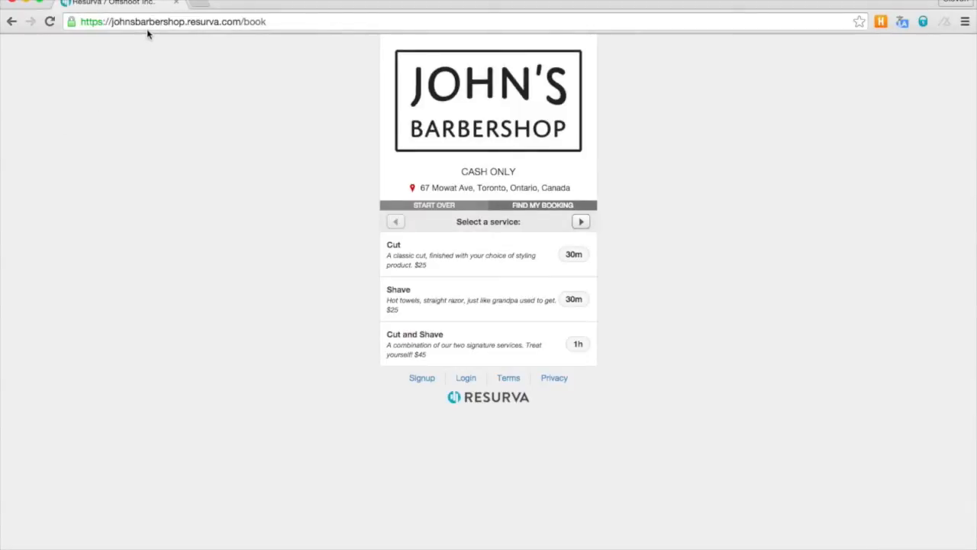
{"action": "mouse_move", "coordinate": [217, 38]}
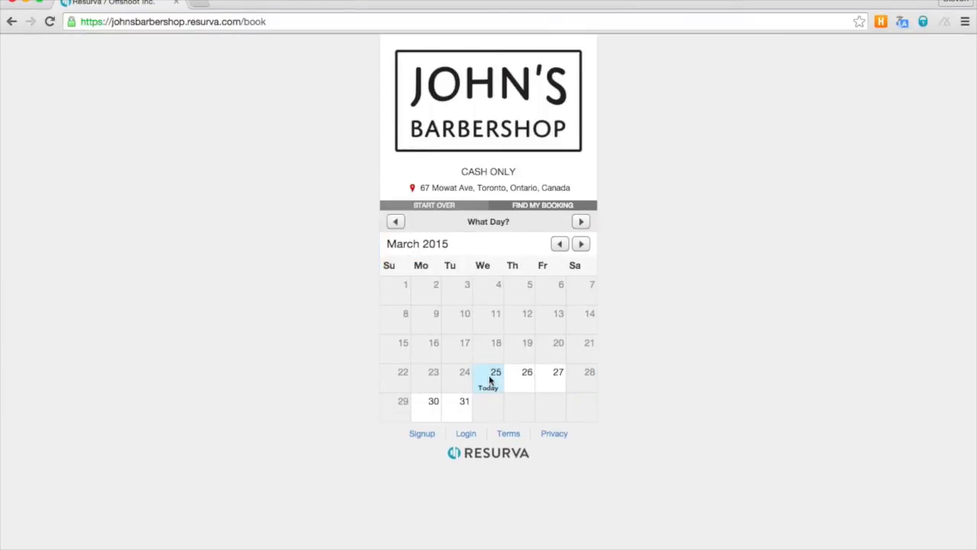
{"action": "left_click", "coordinate": [498, 376]}
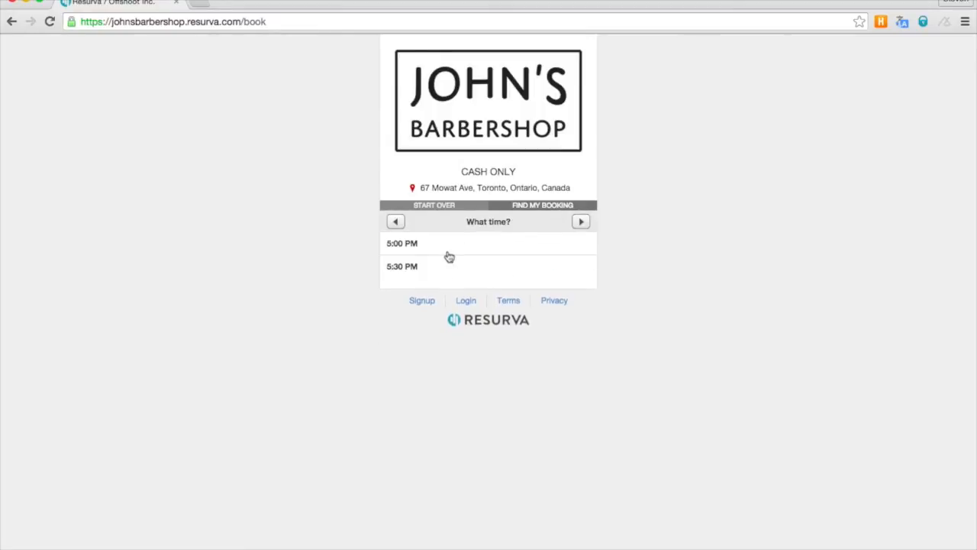
{"action": "left_click", "coordinate": [400, 244]}
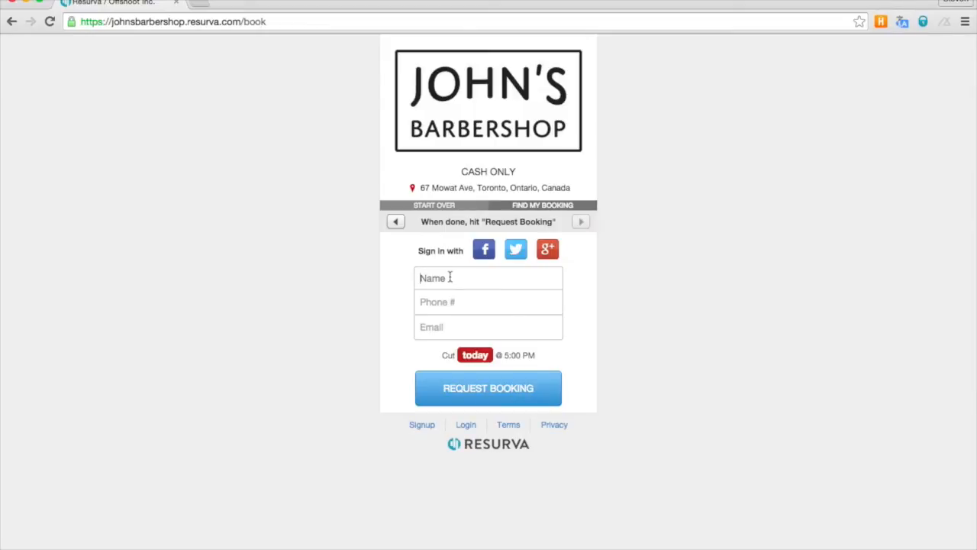
Step: Request the 5:00 PM Cut for Steven with his phone number and hide the confirmation
{"action": "type", "text": "Steven"}
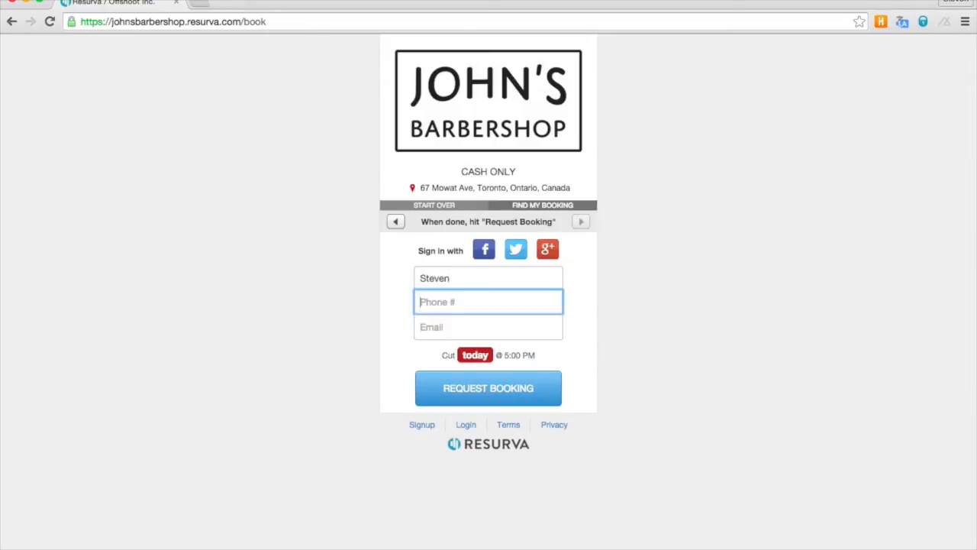
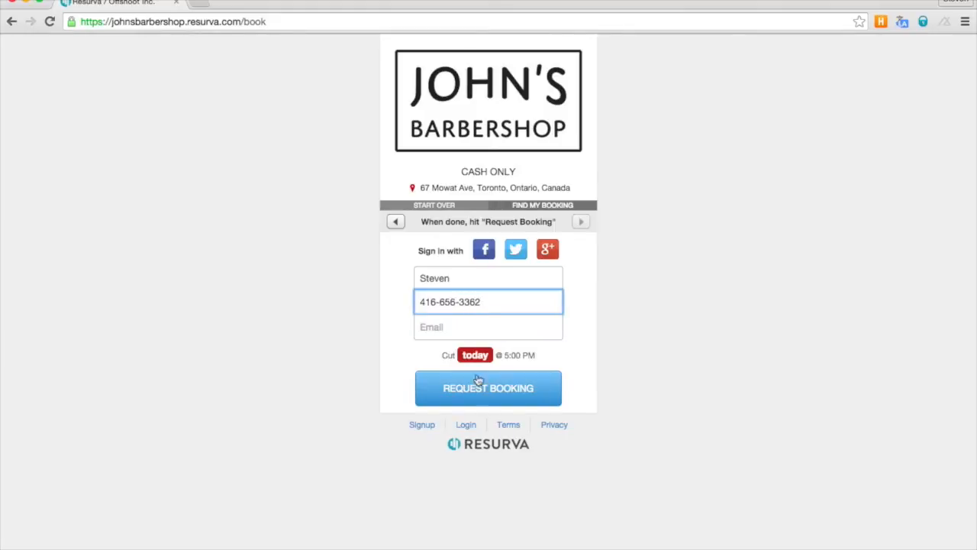
{"action": "left_click", "coordinate": [488, 388]}
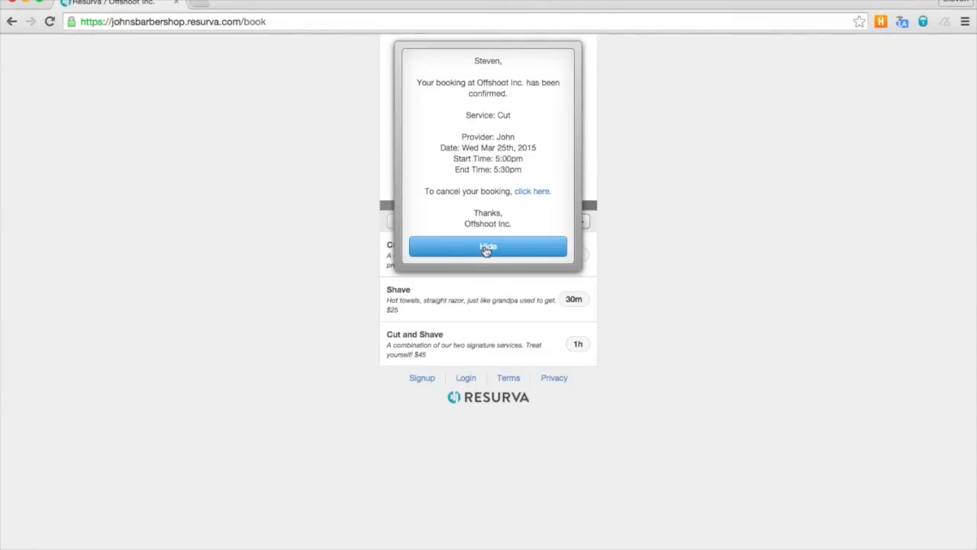
{"action": "left_click", "coordinate": [487, 246]}
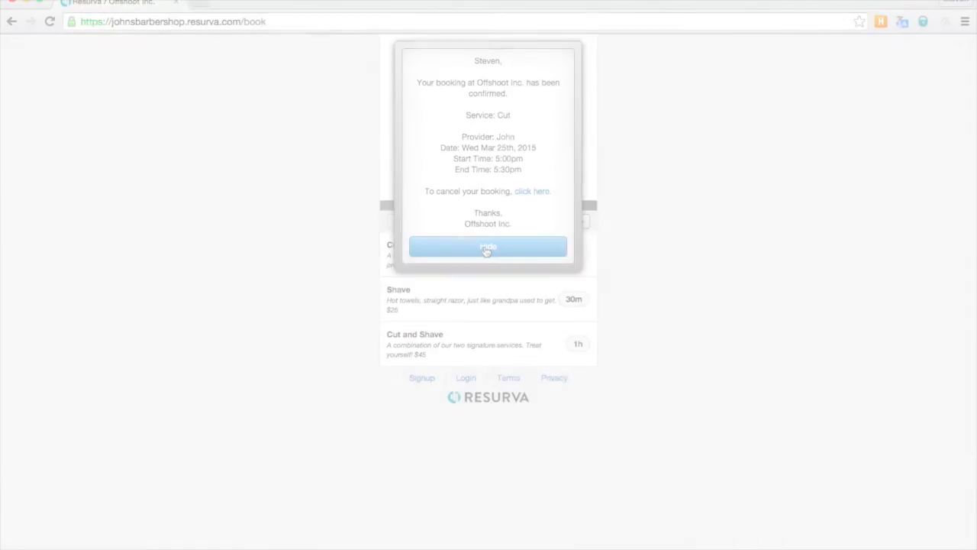
{"action": "left_click", "coordinate": [487, 246]}
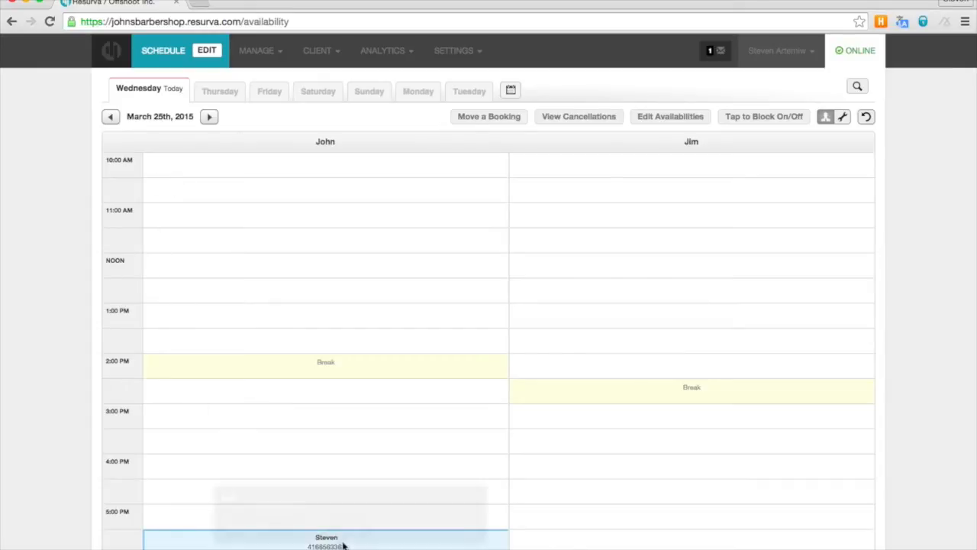
Step: Open the 5:00 PM Cut's details, review its edit, discount and no-show options, then close
{"action": "left_click", "coordinate": [323, 546]}
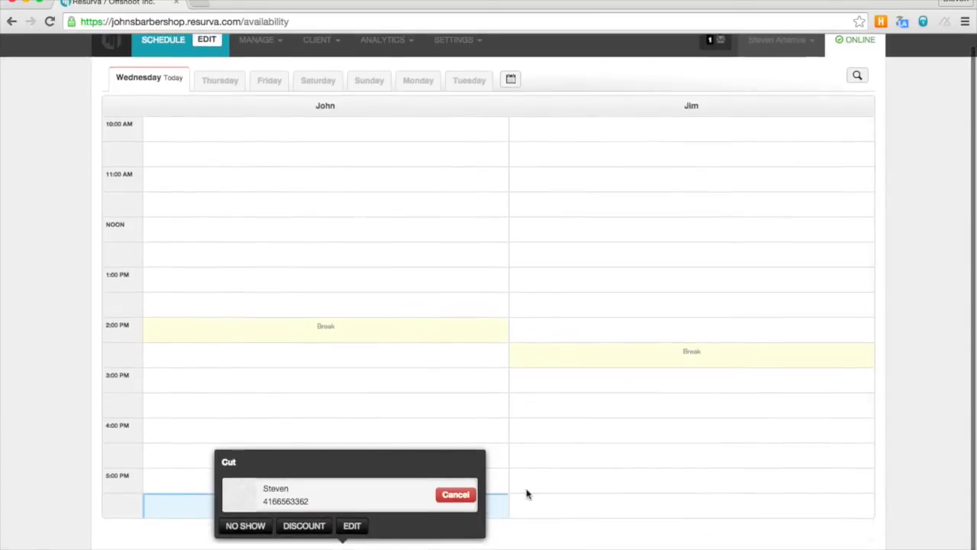
{"action": "left_click", "coordinate": [454, 495]}
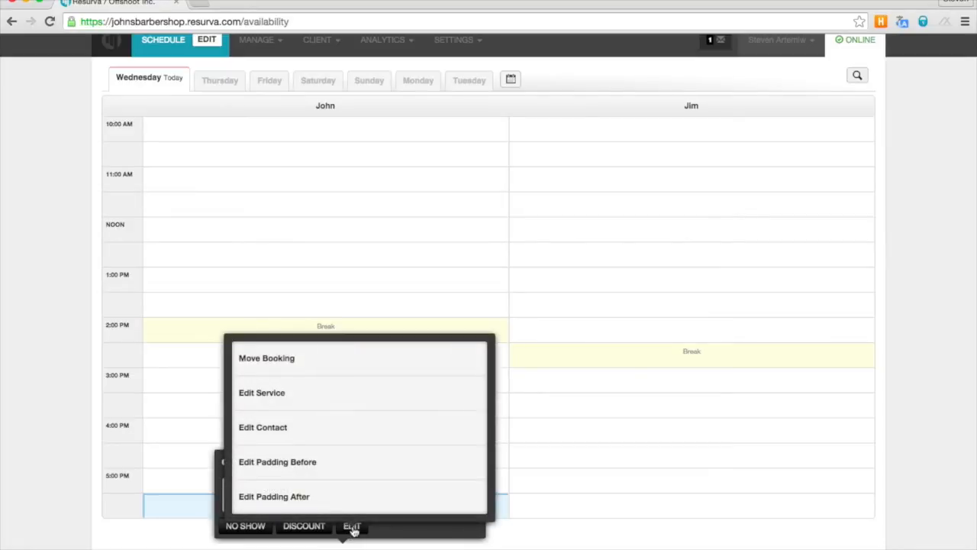
{"action": "mouse_move", "coordinate": [344, 367]}
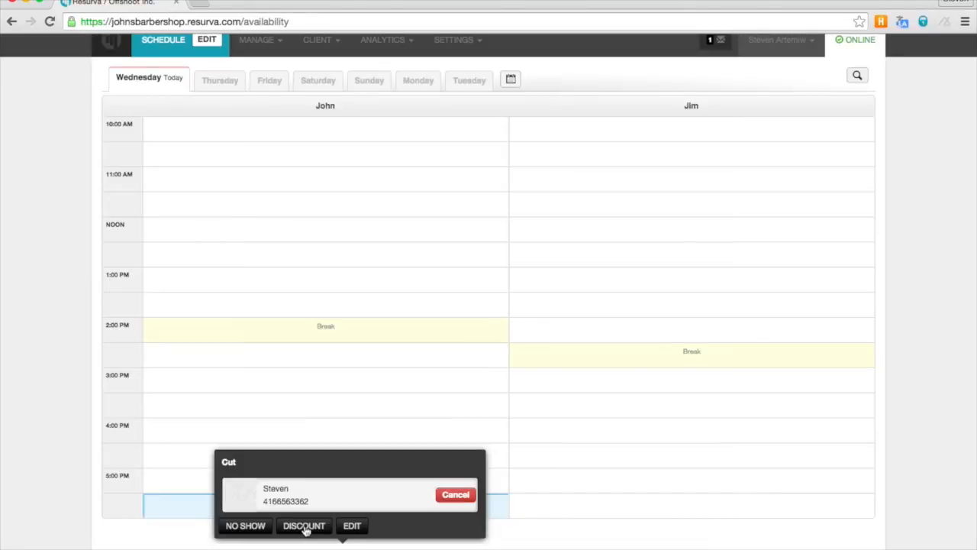
{"action": "mouse_move", "coordinate": [246, 528]}
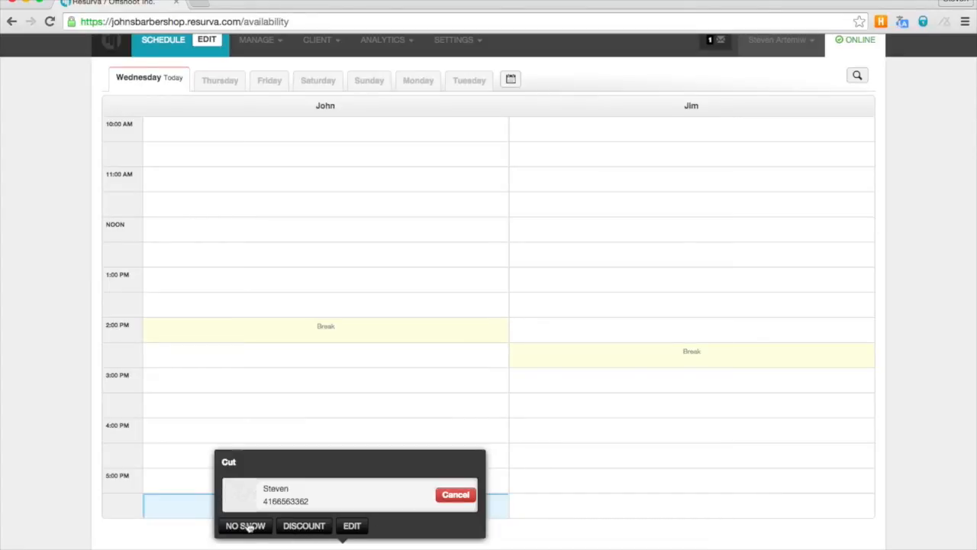
{"action": "mouse_move", "coordinate": [393, 436]}
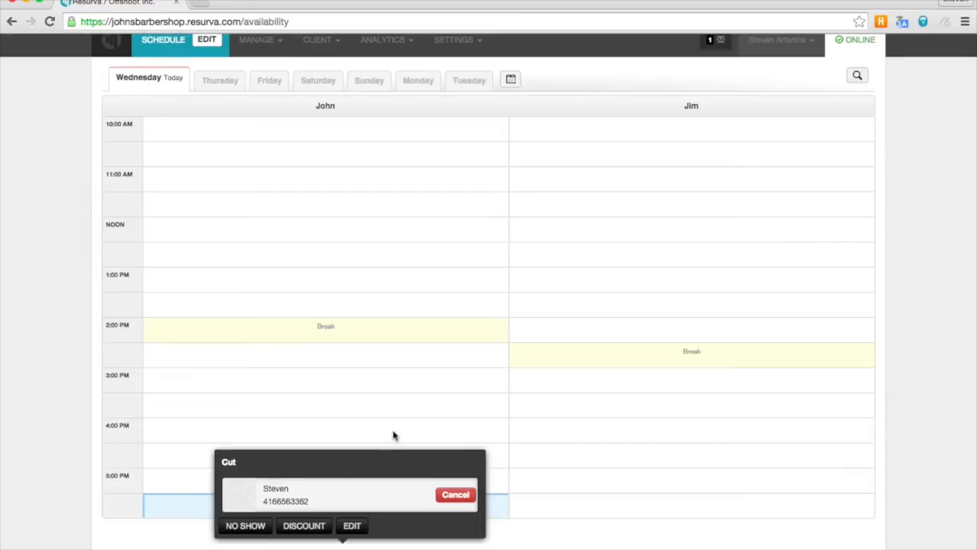
{"action": "left_click", "coordinate": [454, 494]}
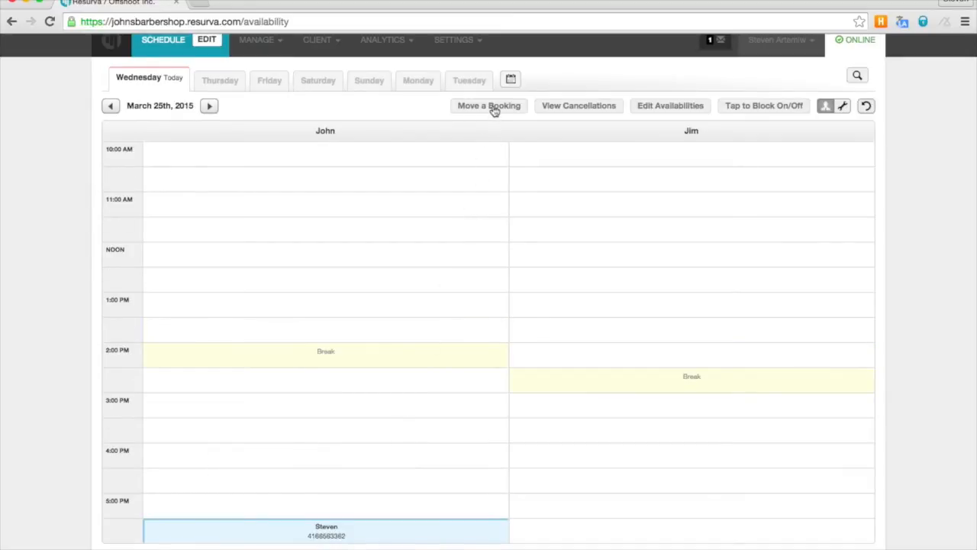
Step: Move Steven's Cut booking up one half-hour into John's 5:00 PM slot
{"action": "left_click", "coordinate": [488, 105]}
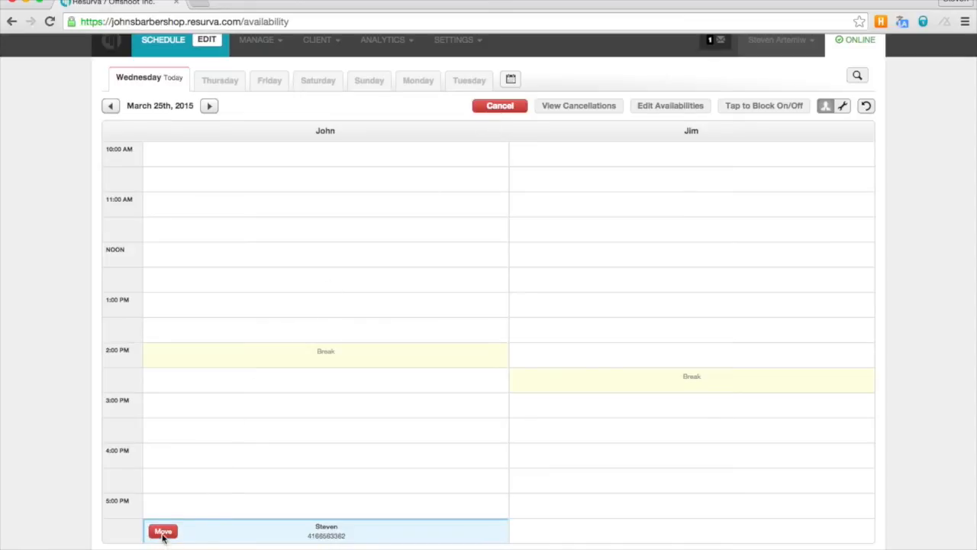
{"action": "left_click", "coordinate": [169, 530]}
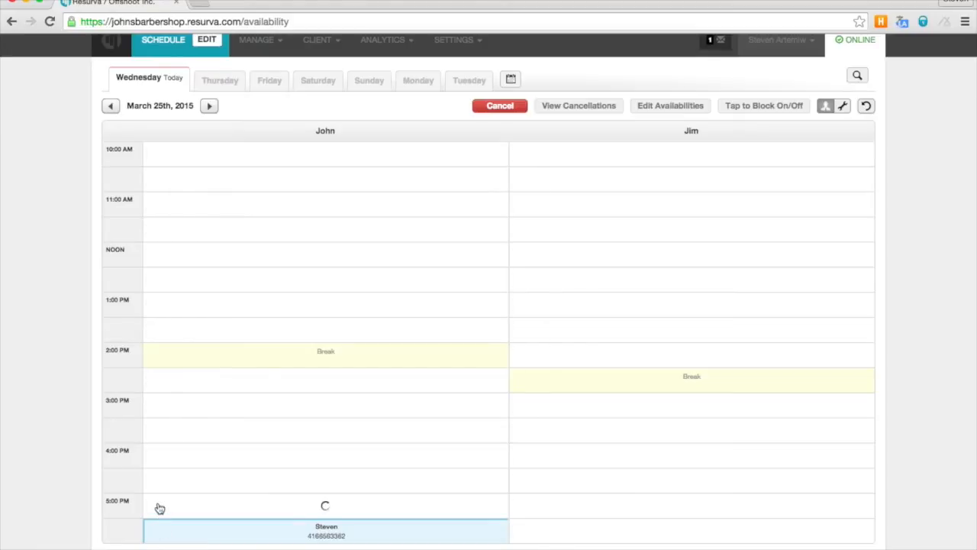
{"action": "left_click", "coordinate": [499, 105]}
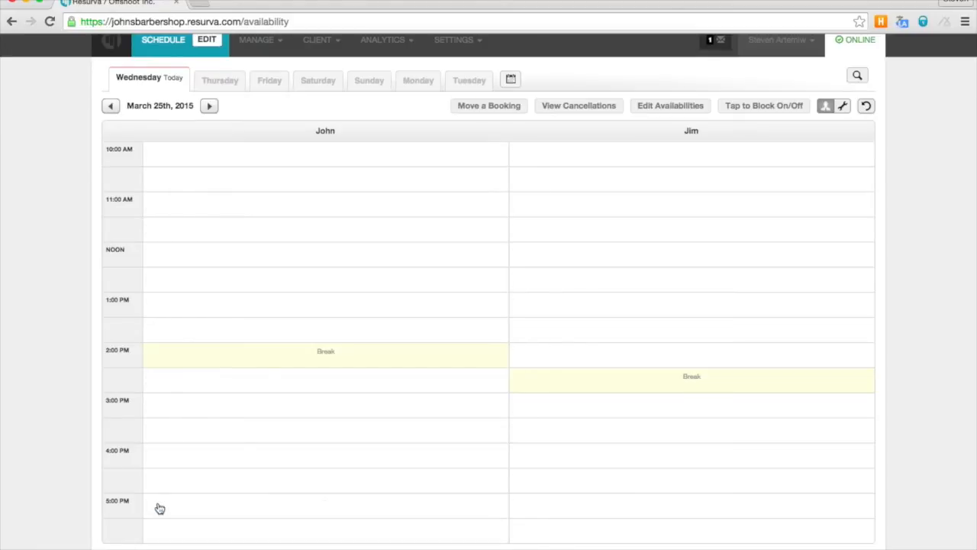
{"action": "left_click", "coordinate": [158, 507]}
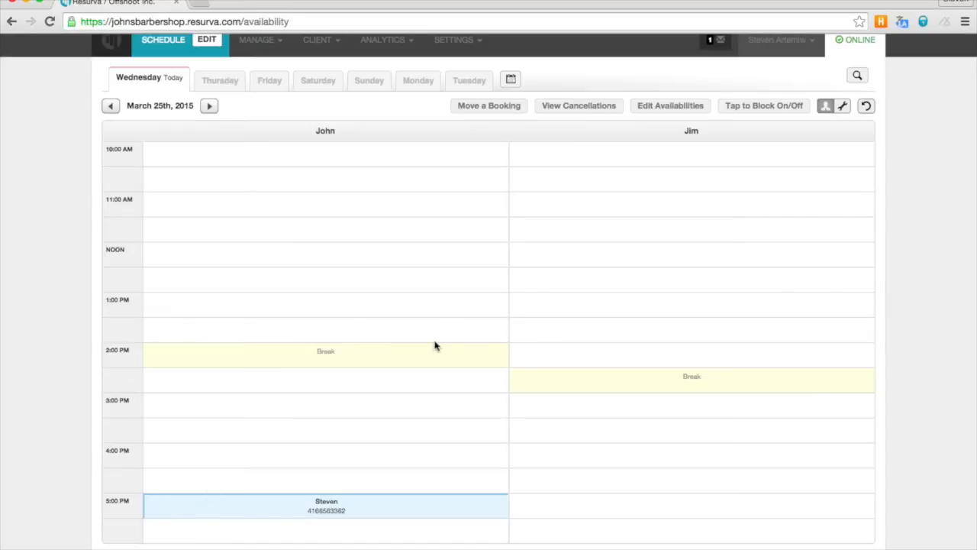
{"action": "mouse_move", "coordinate": [643, 141]}
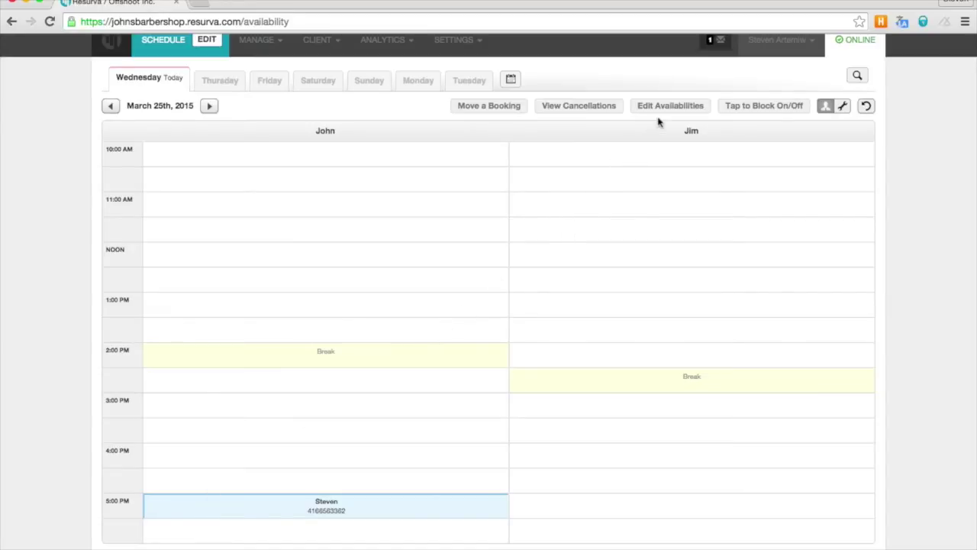
Step: Change Jim's end time from 6:00pm to 7:00pm in Edit Availabilities and save
{"action": "left_click", "coordinate": [670, 105]}
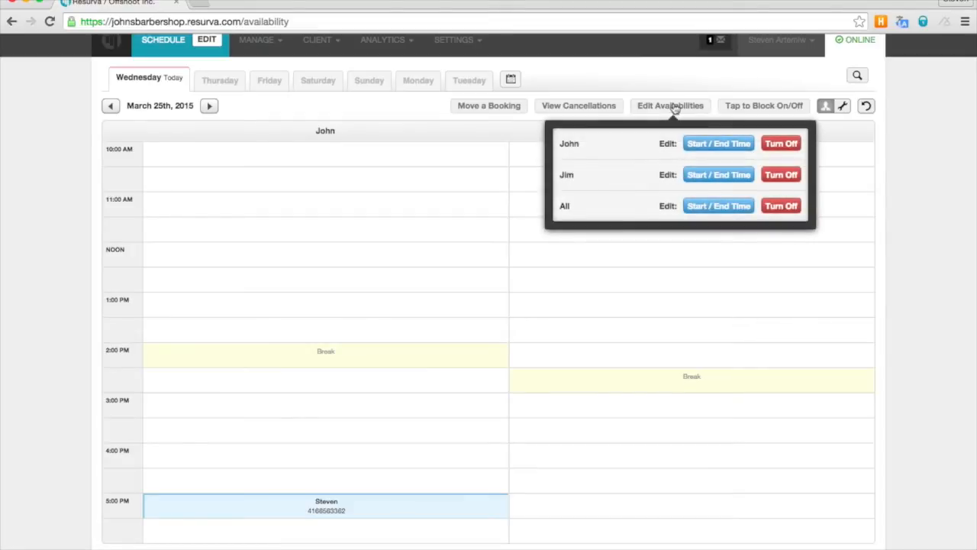
{"action": "mouse_move", "coordinate": [718, 175]}
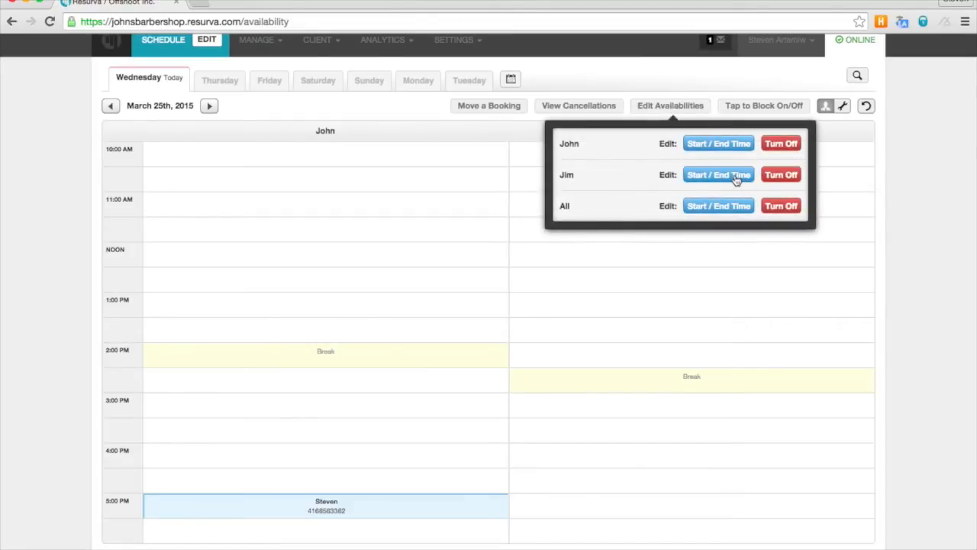
{"action": "left_click", "coordinate": [717, 174]}
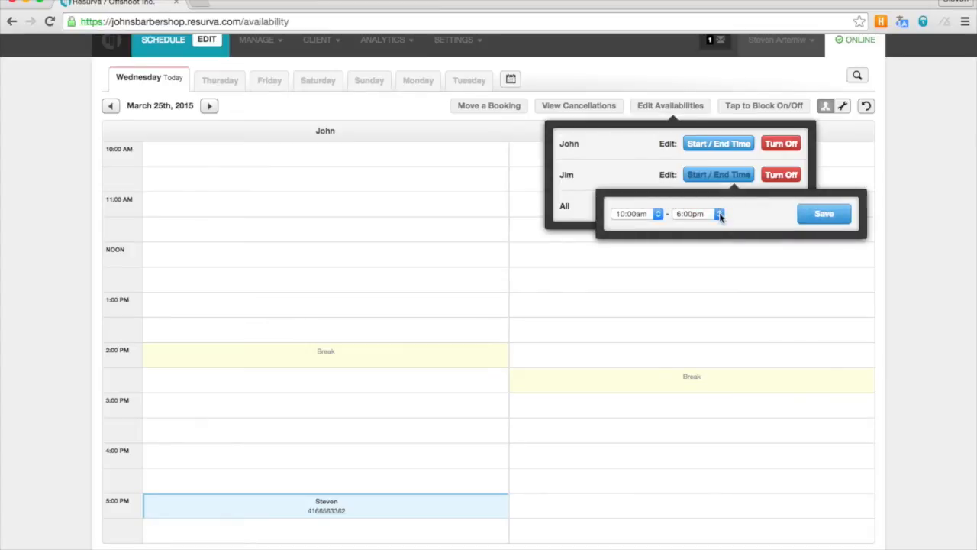
{"action": "left_click", "coordinate": [719, 213]}
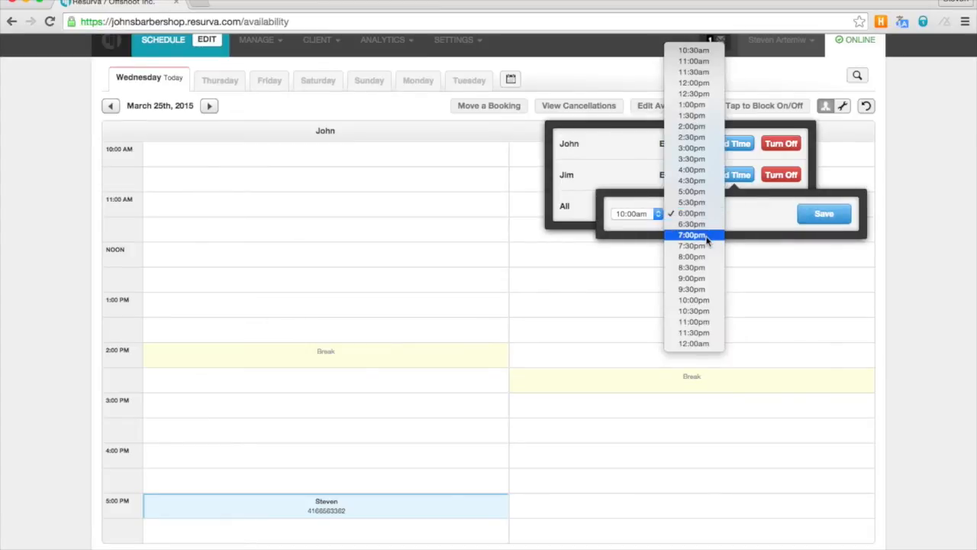
{"action": "left_click", "coordinate": [692, 234]}
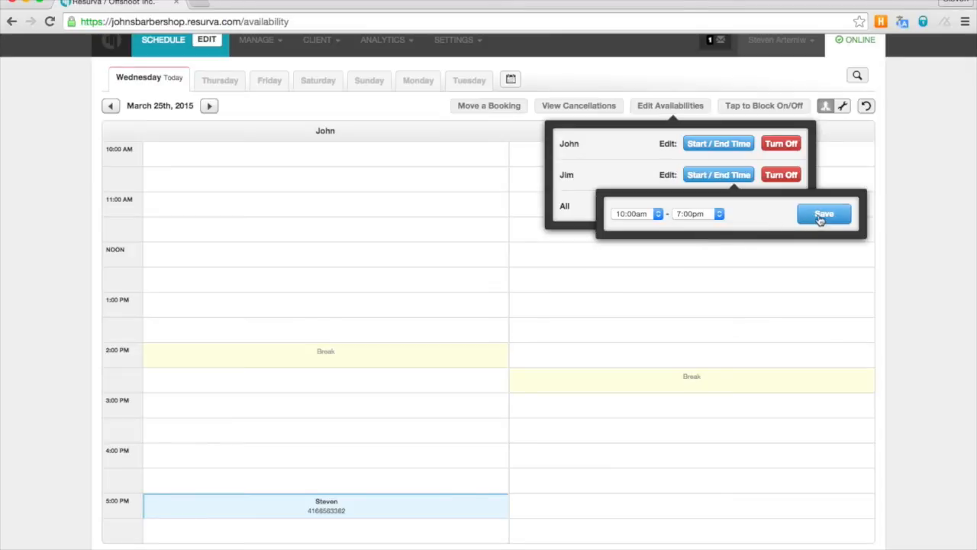
{"action": "left_click", "coordinate": [823, 213]}
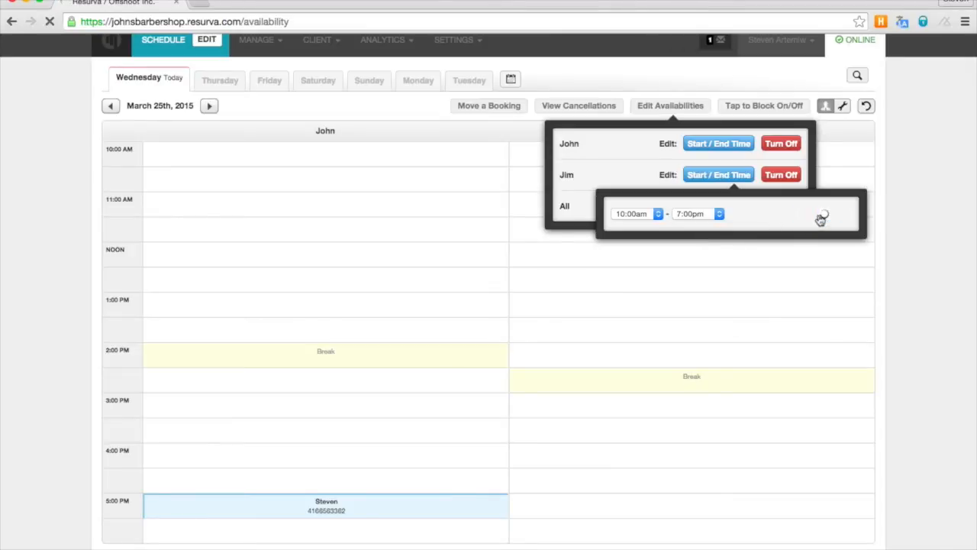
{"action": "left_click", "coordinate": [822, 219]}
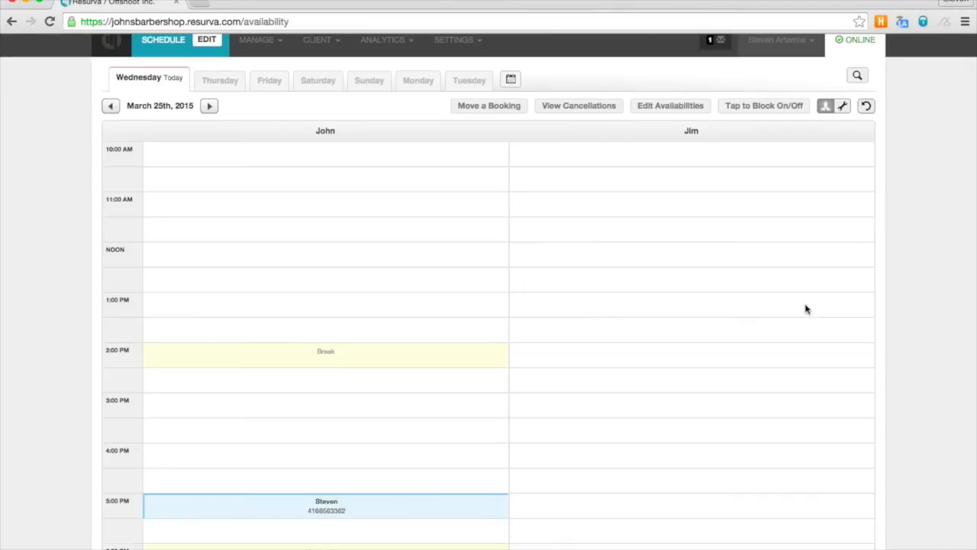
Step: Turn on block-time mode, block Jim's 6:30 PM slot, and save the availability
{"action": "scroll", "scroll_direction": "down", "scroll_amount": 3}
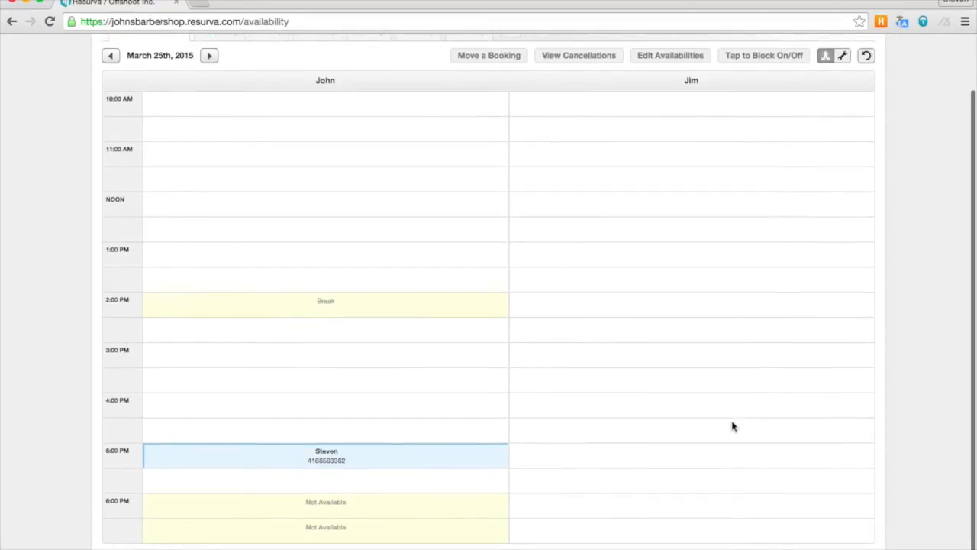
{"action": "mouse_move", "coordinate": [567, 523]}
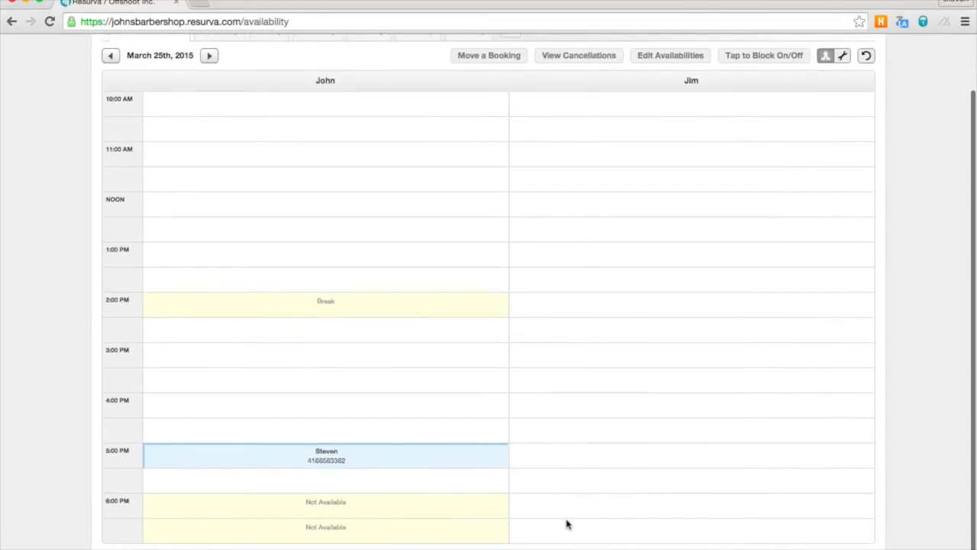
{"action": "mouse_move", "coordinate": [693, 533]}
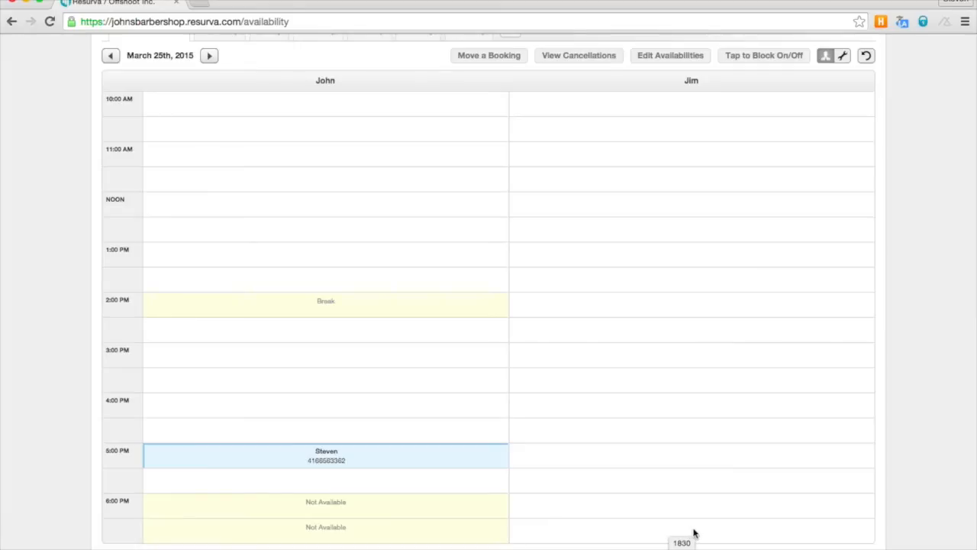
{"action": "mouse_move", "coordinate": [743, 59]}
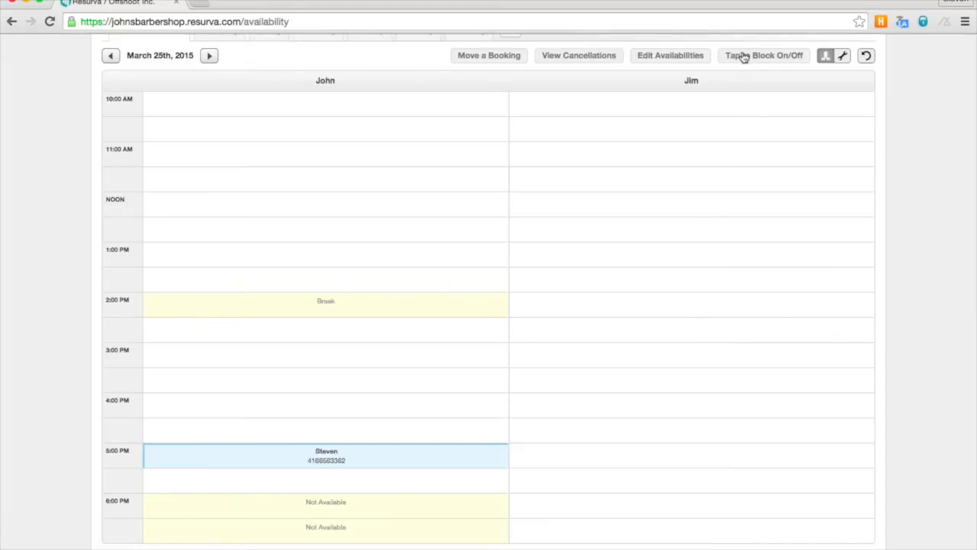
{"action": "left_click", "coordinate": [670, 55]}
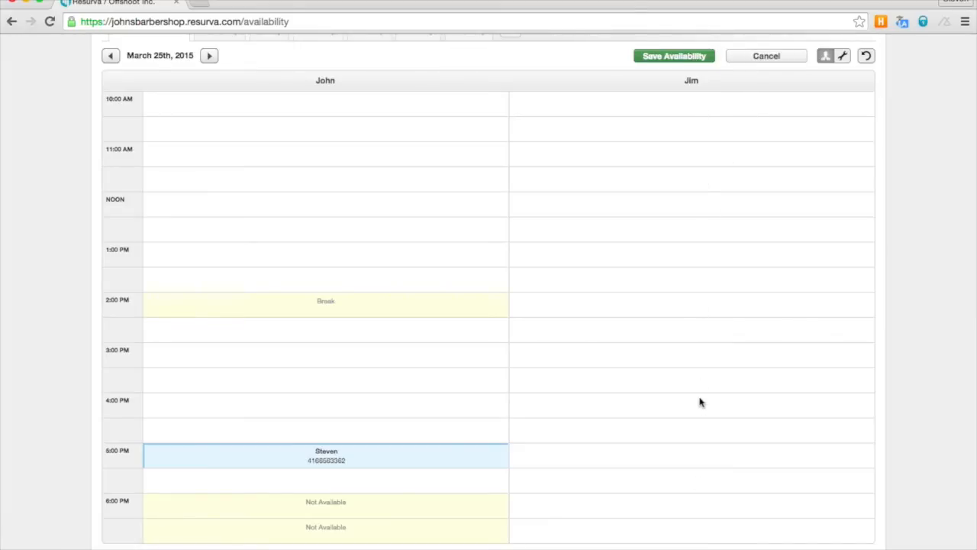
{"action": "left_click", "coordinate": [691, 530]}
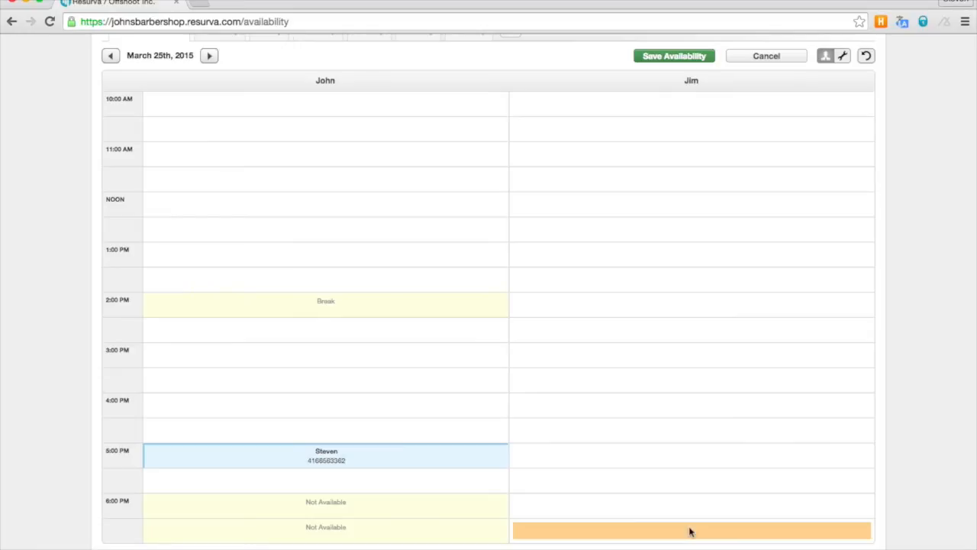
{"action": "left_click", "coordinate": [674, 56]}
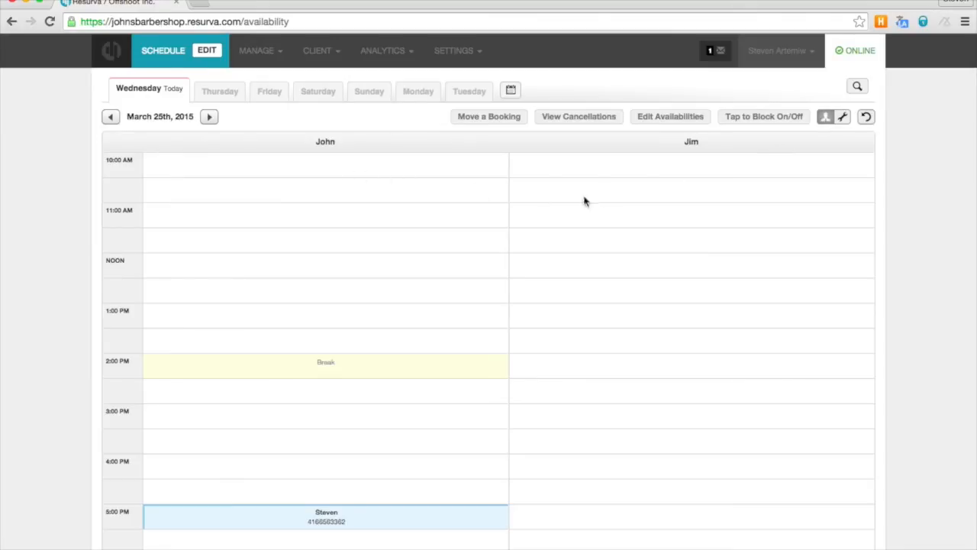
{"action": "mouse_move", "coordinate": [681, 542]}
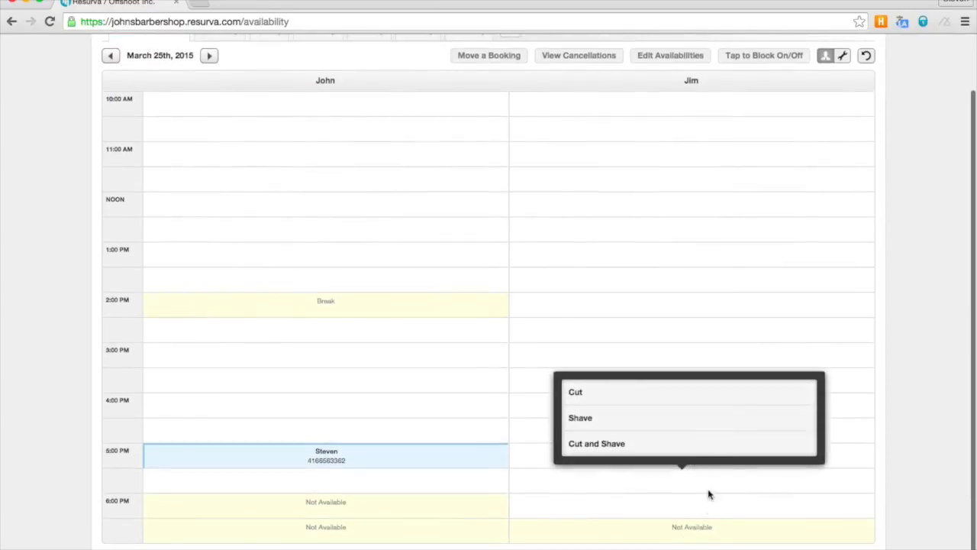
{"action": "left_click", "coordinate": [574, 391]}
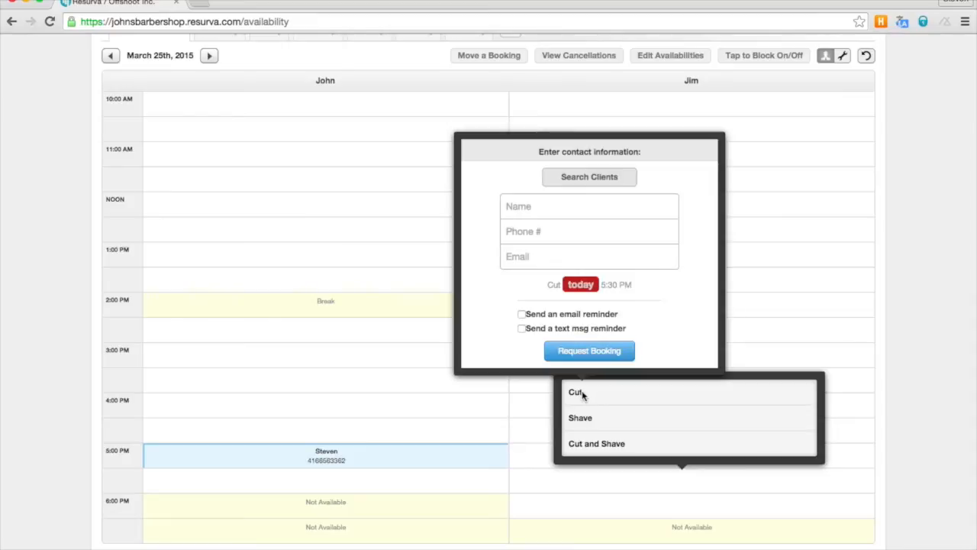
{"action": "left_click", "coordinate": [589, 205]}
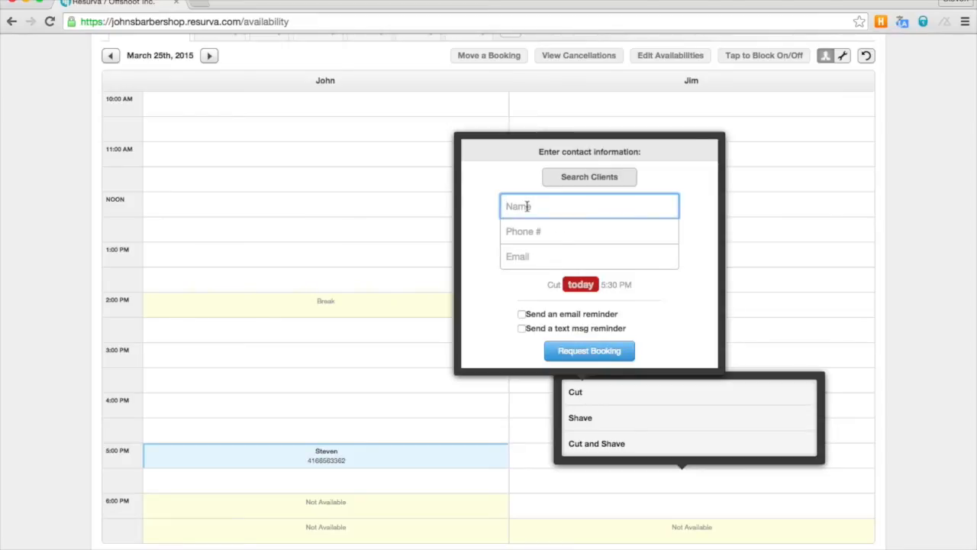
{"action": "type", "text": "Tony"}
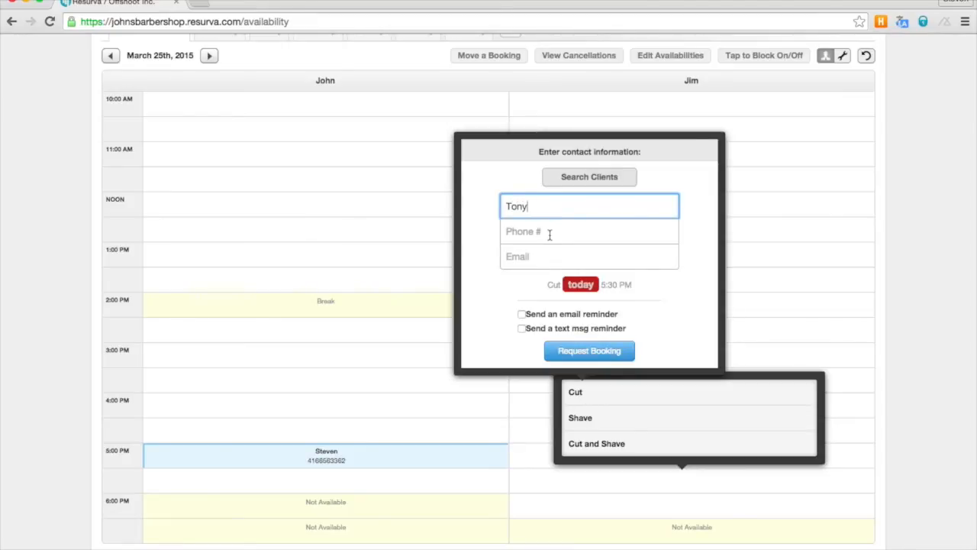
{"action": "type", "text": "416-555-5555"}
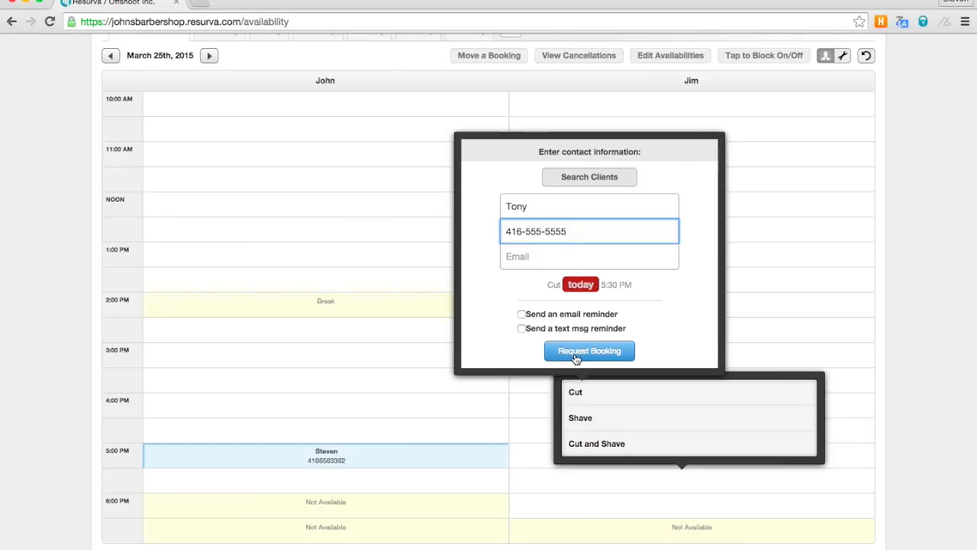
{"action": "left_click", "coordinate": [590, 351]}
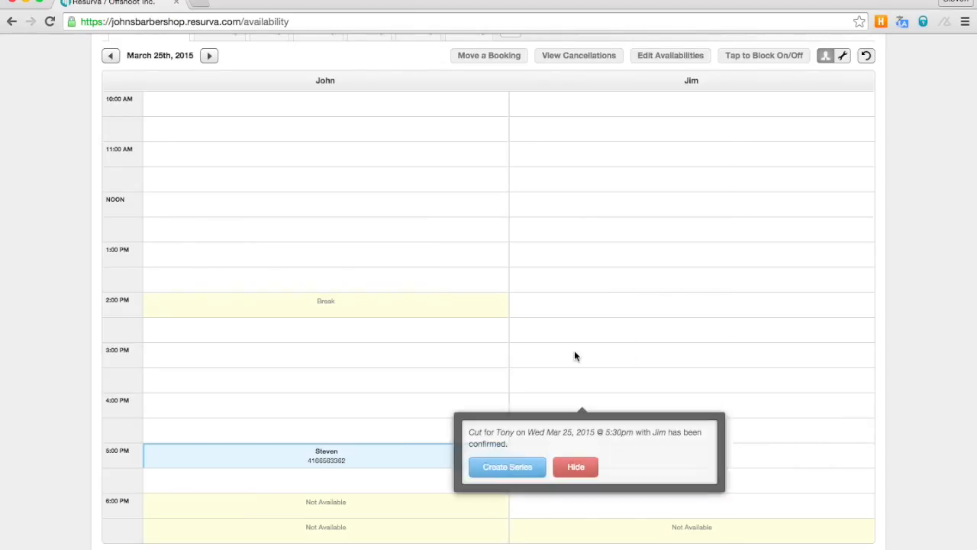
{"action": "mouse_move", "coordinate": [574, 466]}
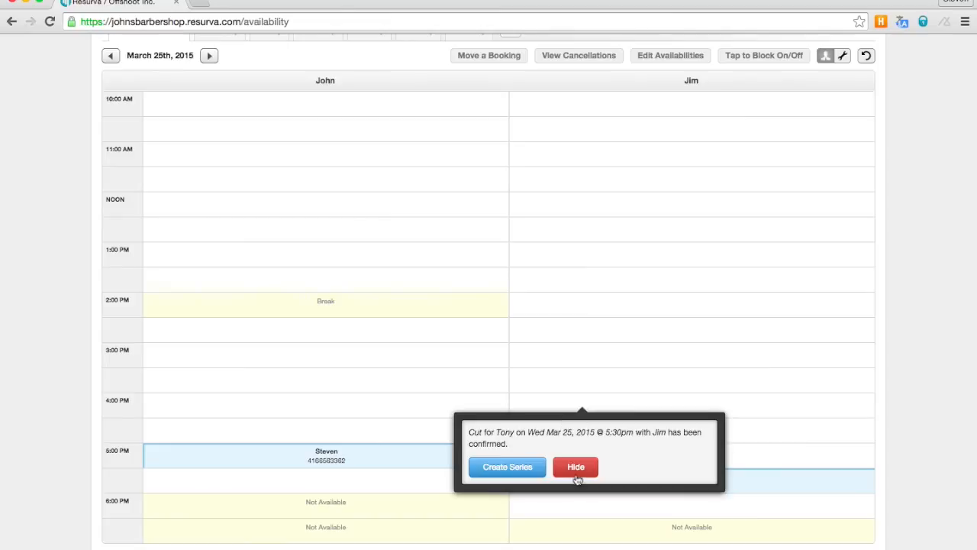
{"action": "left_click", "coordinate": [575, 467]}
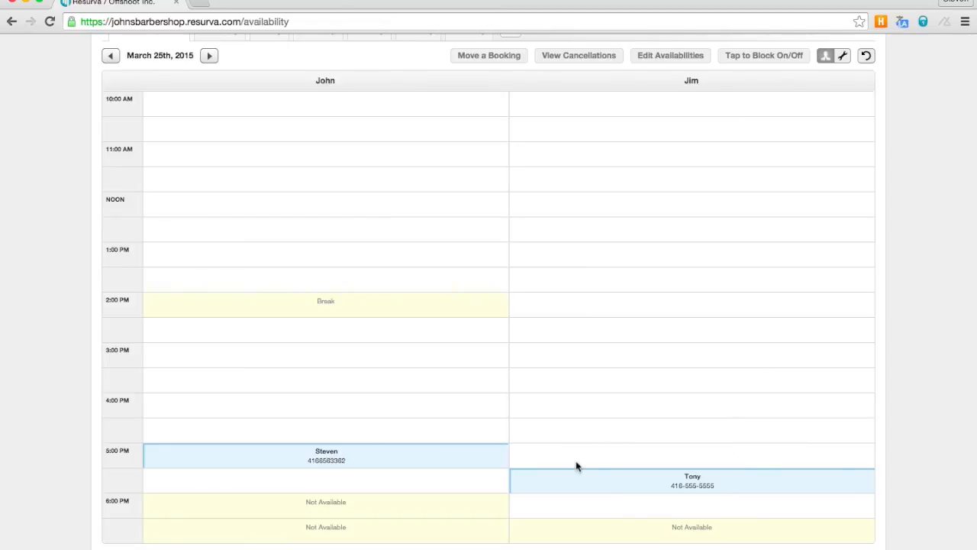
{"action": "mouse_move", "coordinate": [576, 467]}
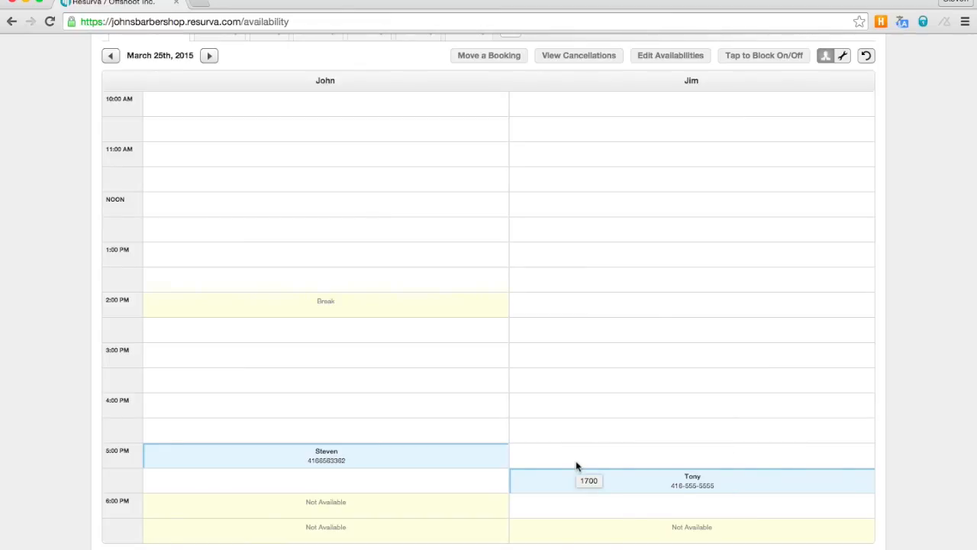